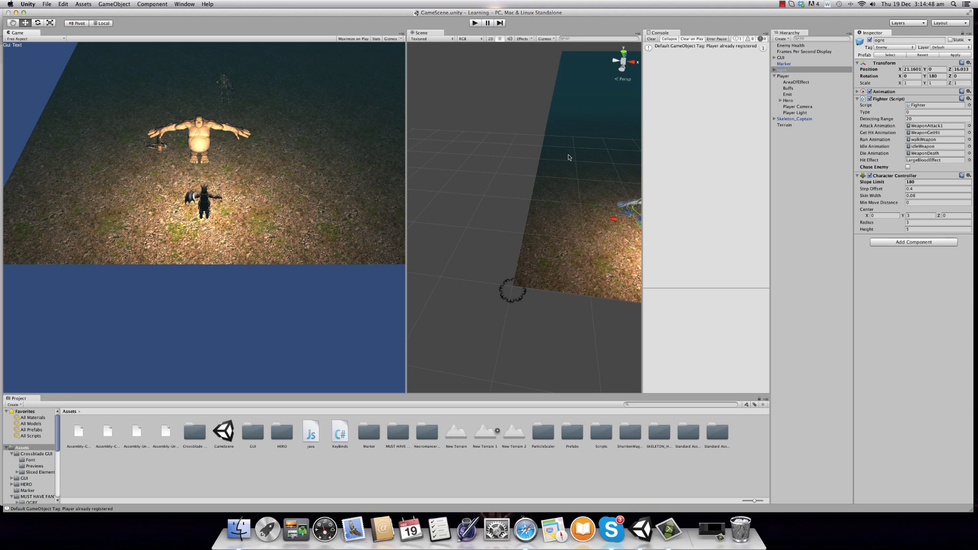
mouse_move(566, 91)
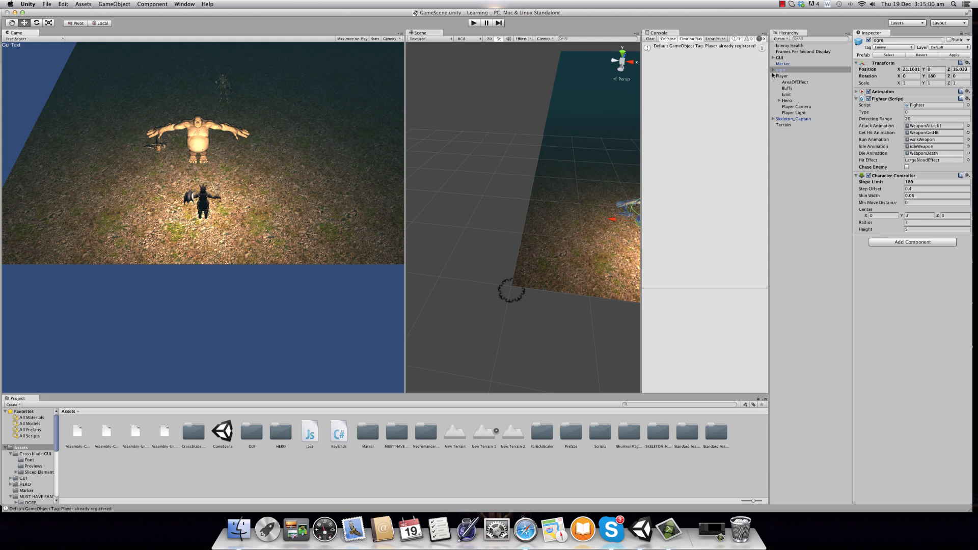
Start a test run of the game to reach the in-game Key Bindings window
left_click(773, 76)
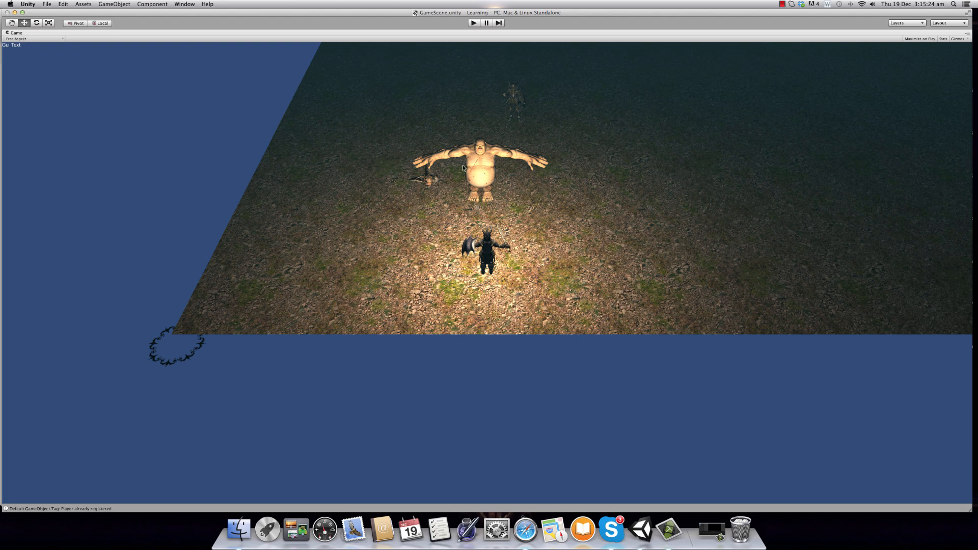
mouse_move(504, 154)
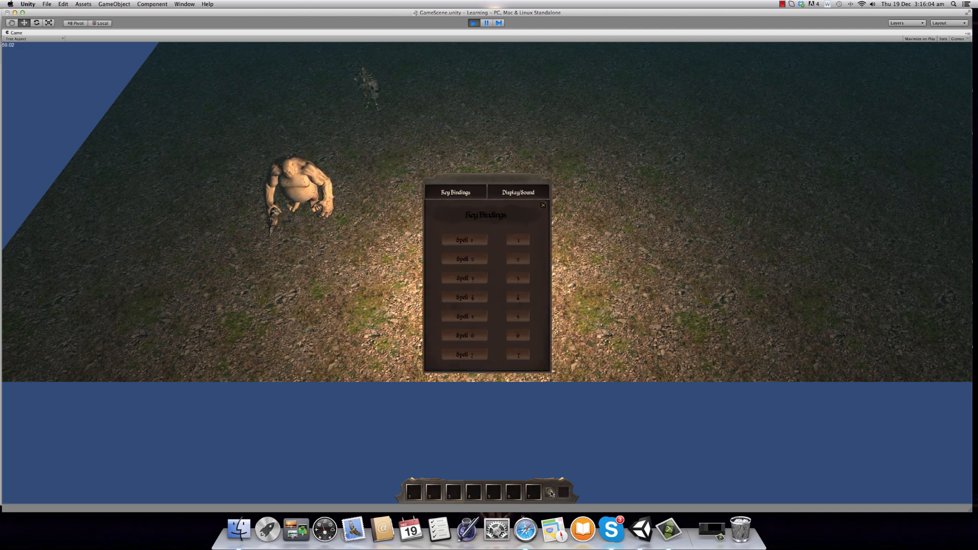
mouse_move(511, 246)
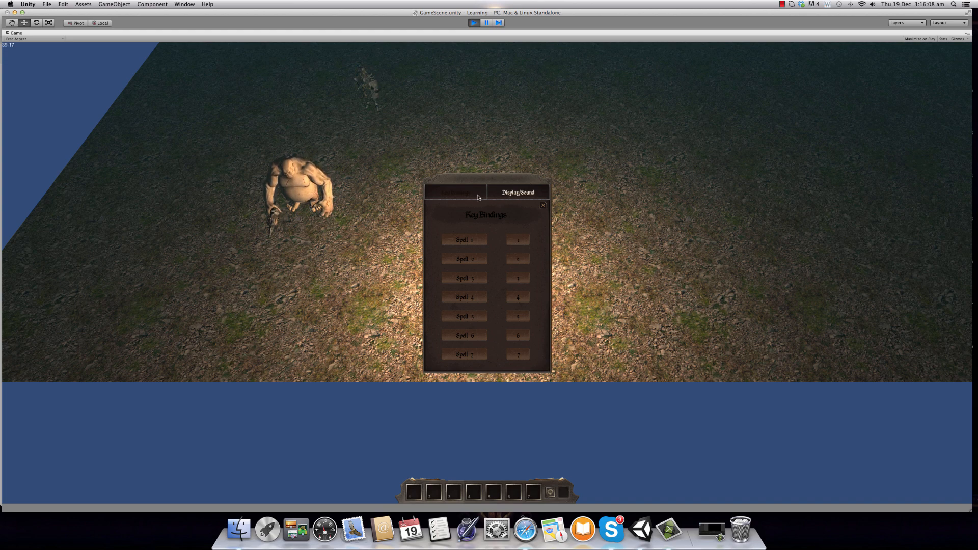
Rebind Spell 1 to the Q key on the Key Bindings page
left_click(542, 205)
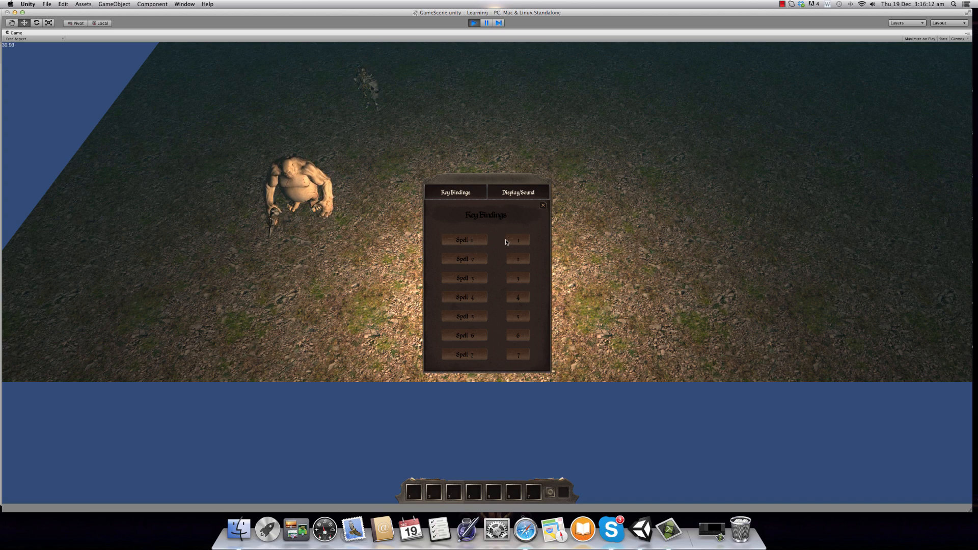
mouse_move(455, 478)
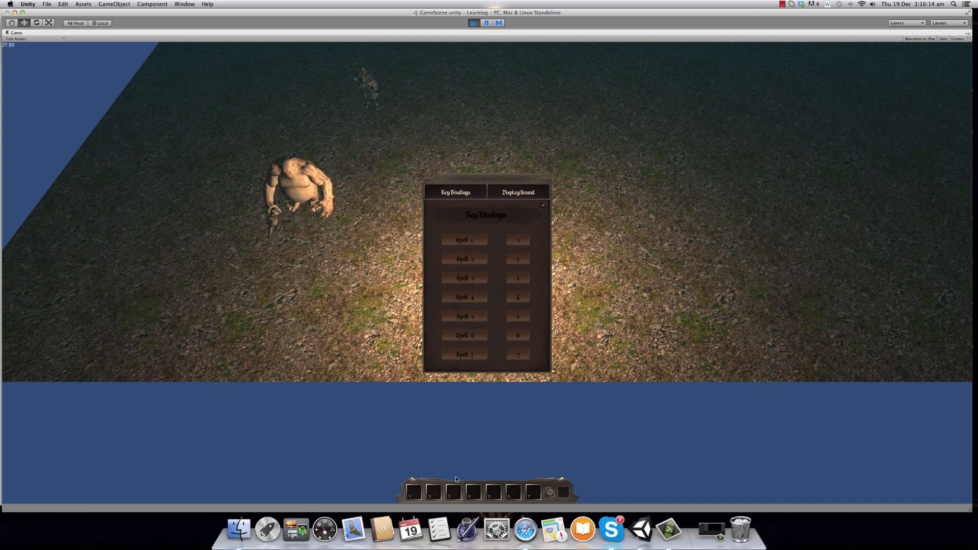
mouse_move(471, 232)
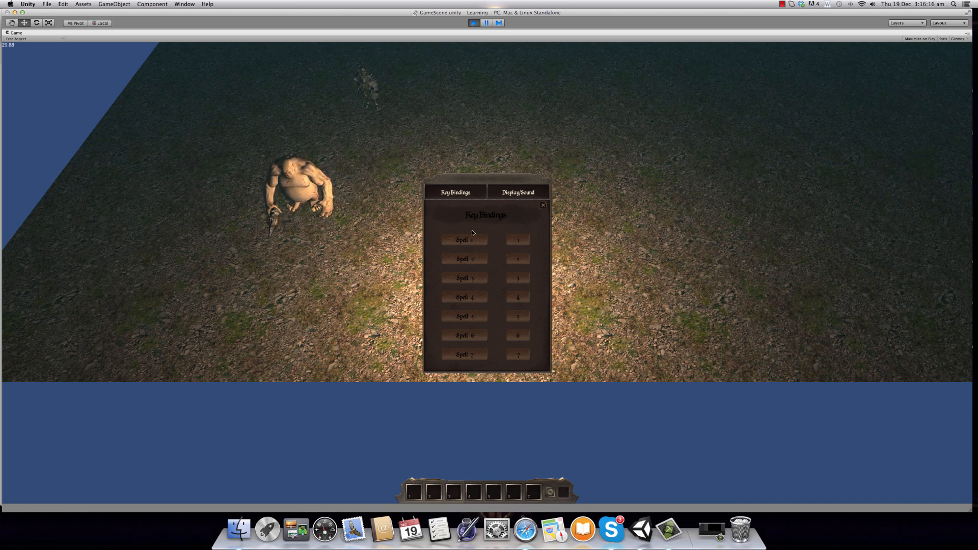
mouse_move(522, 258)
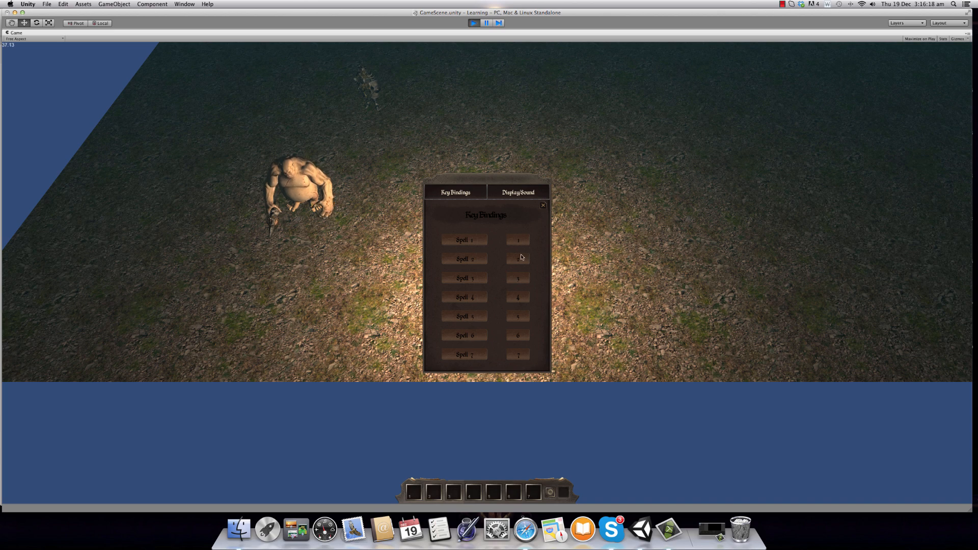
mouse_move(522, 242)
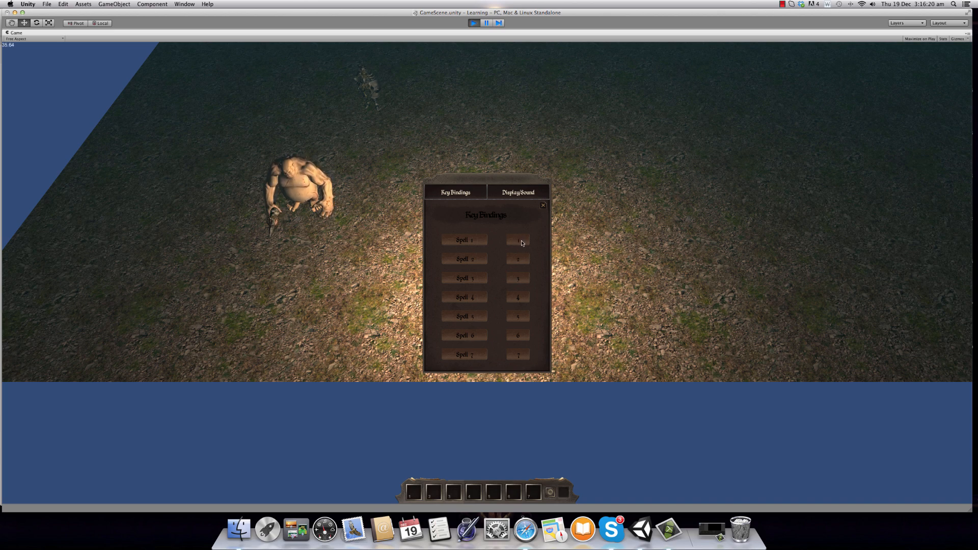
left_click(517, 241)
type("Q")
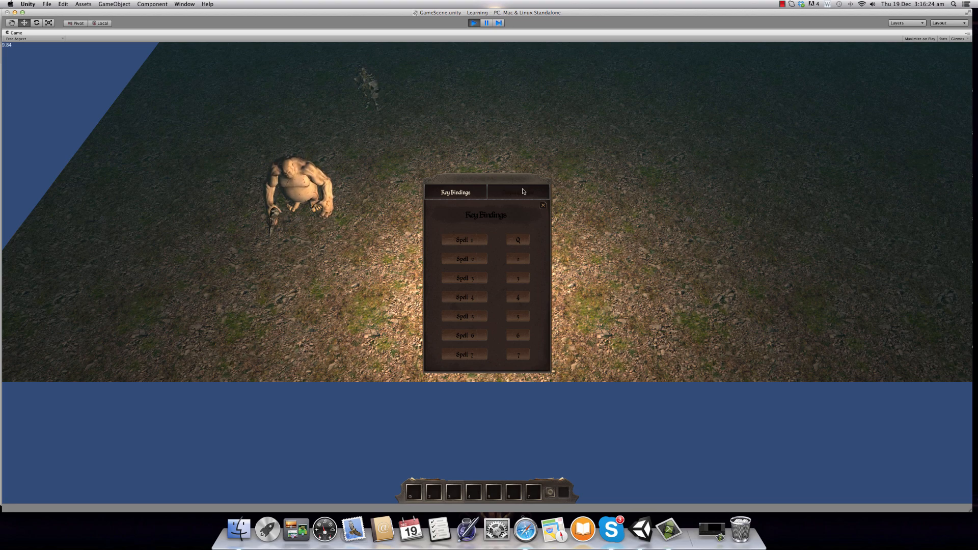
Leave the key bindings and put Lightning Strike from the Area Of Effects book on the hotbar
left_click(542, 206)
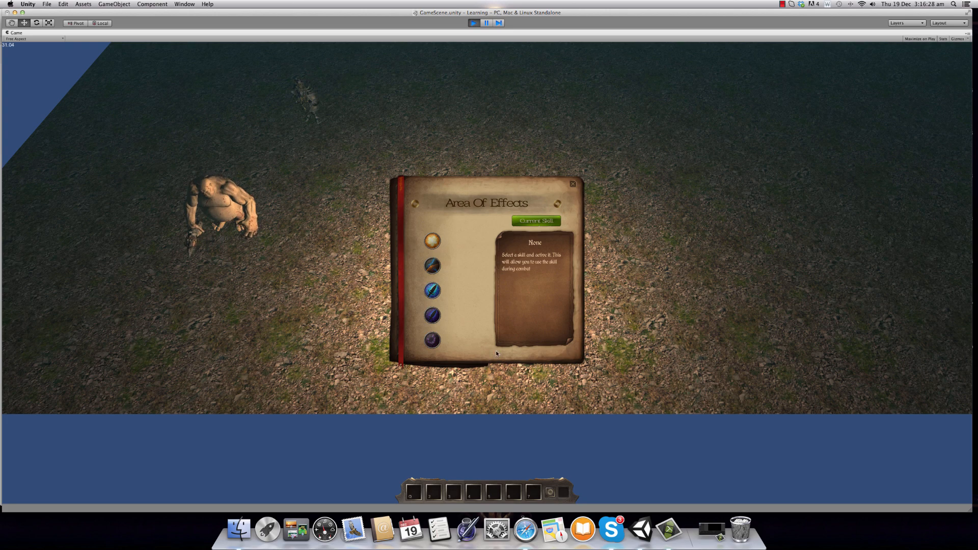
mouse_move(441, 273)
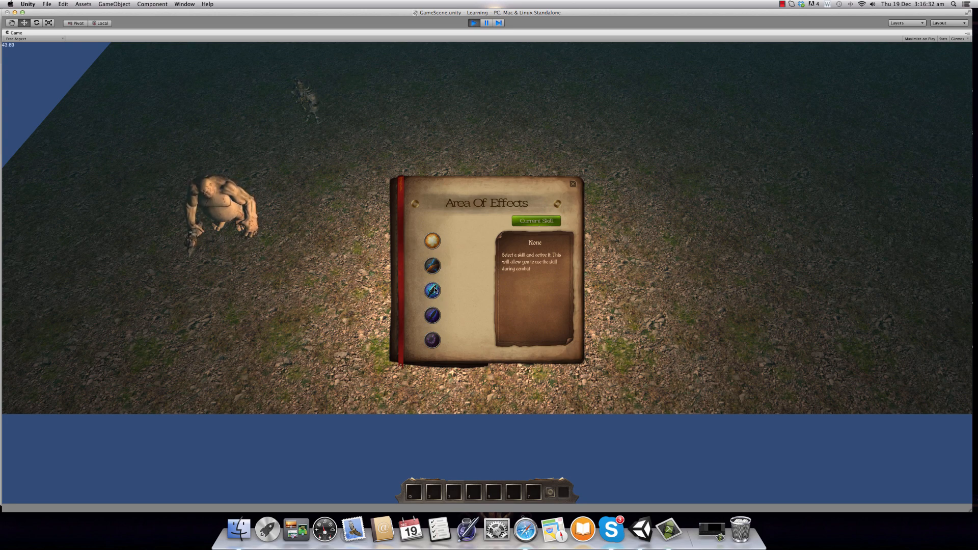
left_click(432, 290)
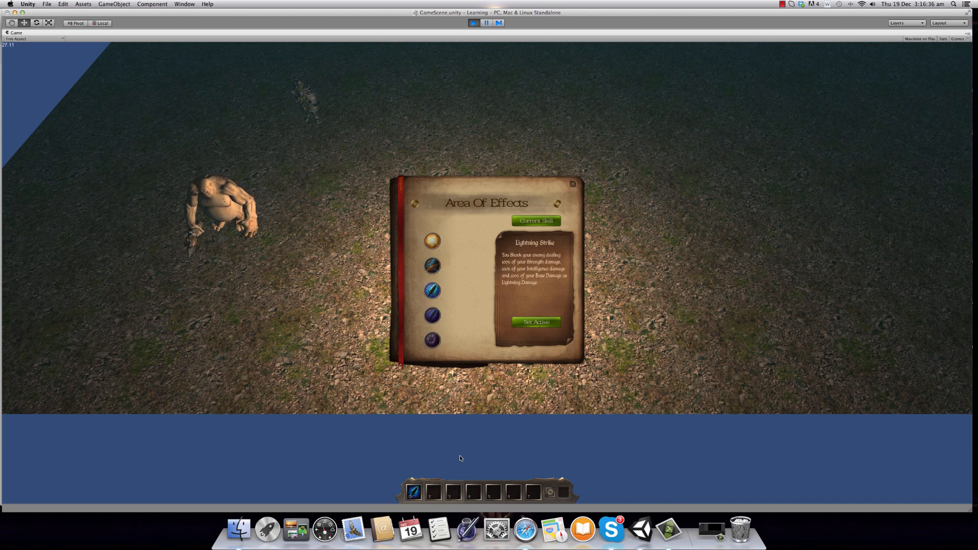
Close the skill book so the hero can move toward the ogre
left_click(570, 184)
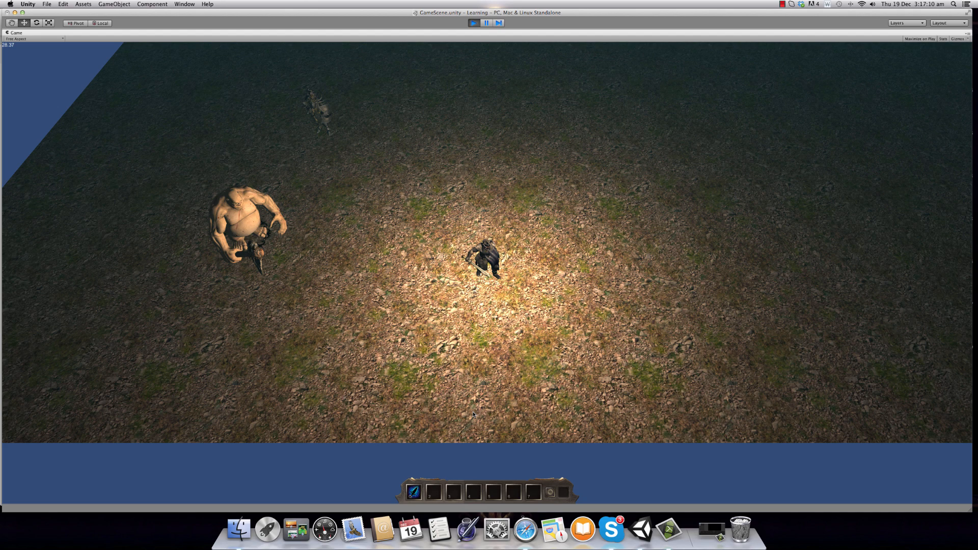
Add Nightmare to the second hotbar slot beside Lightning Strike and close the skill book
left_click(413, 492)
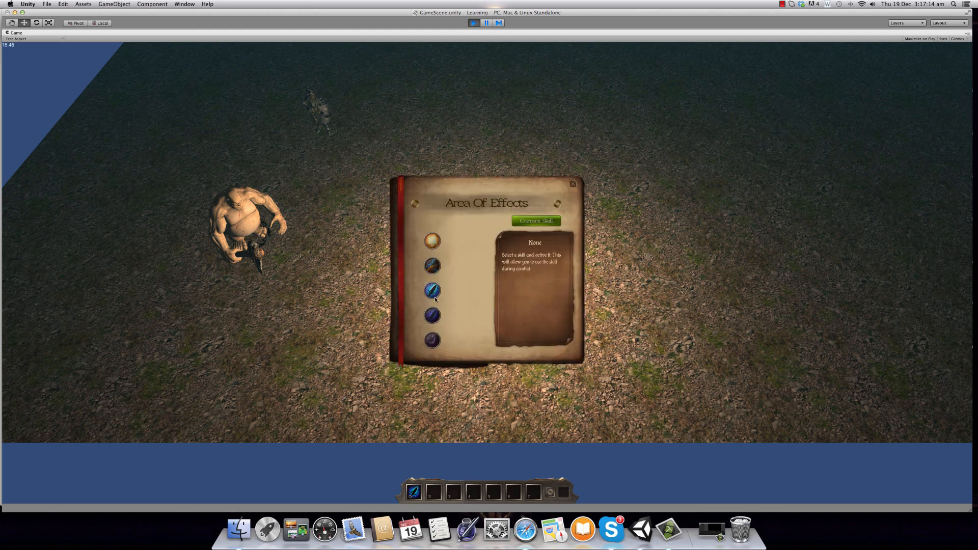
left_click(432, 291)
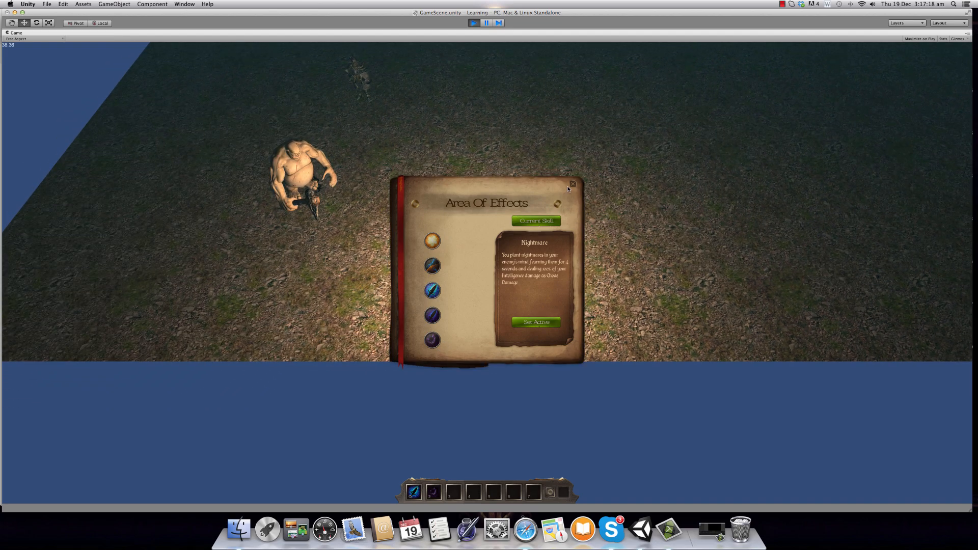
left_click(571, 183)
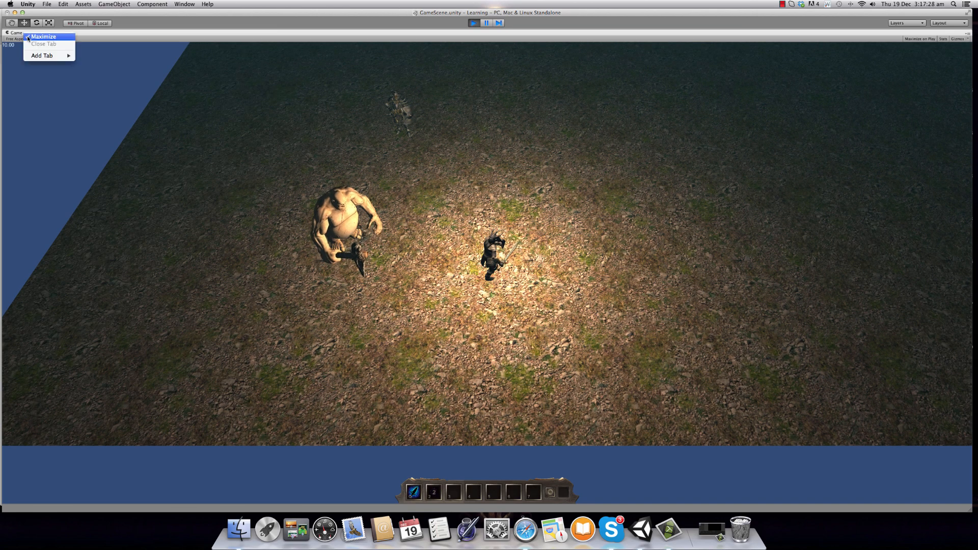
Toggle the Game view maximize, let the ogre chase the hero, then end the test run
left_click(43, 37)
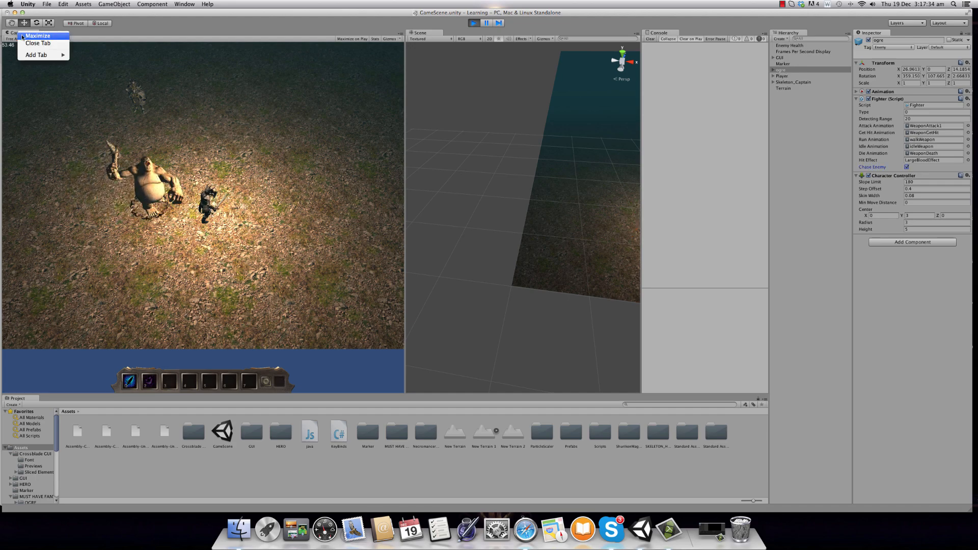
left_click(37, 35)
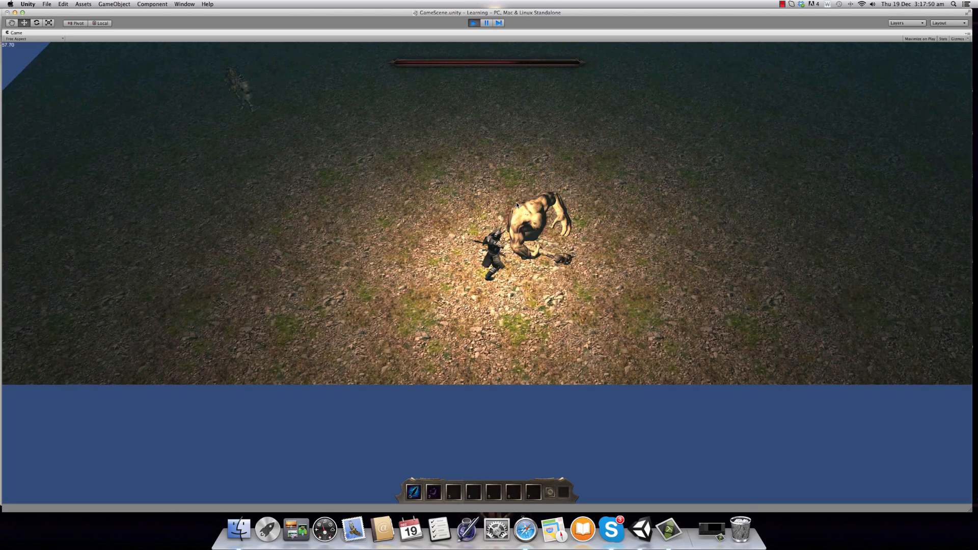
left_click(473, 23)
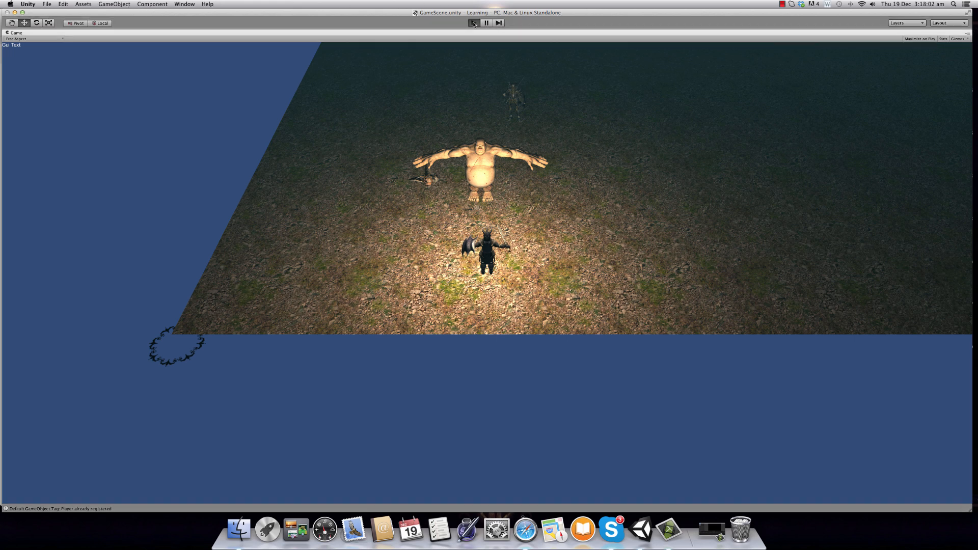
Stop the running game and inspect the Player object's components
left_click(12, 32)
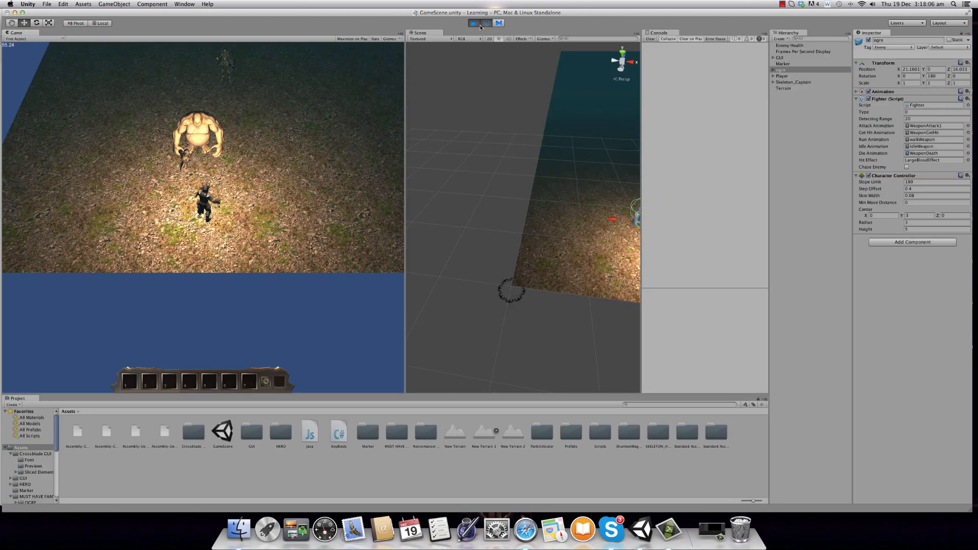
left_click(473, 23)
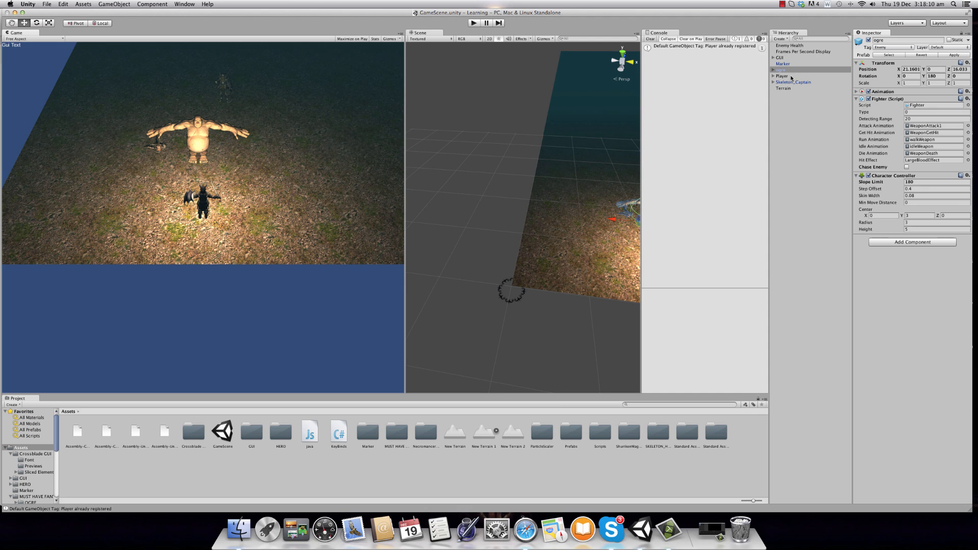
left_click(782, 77)
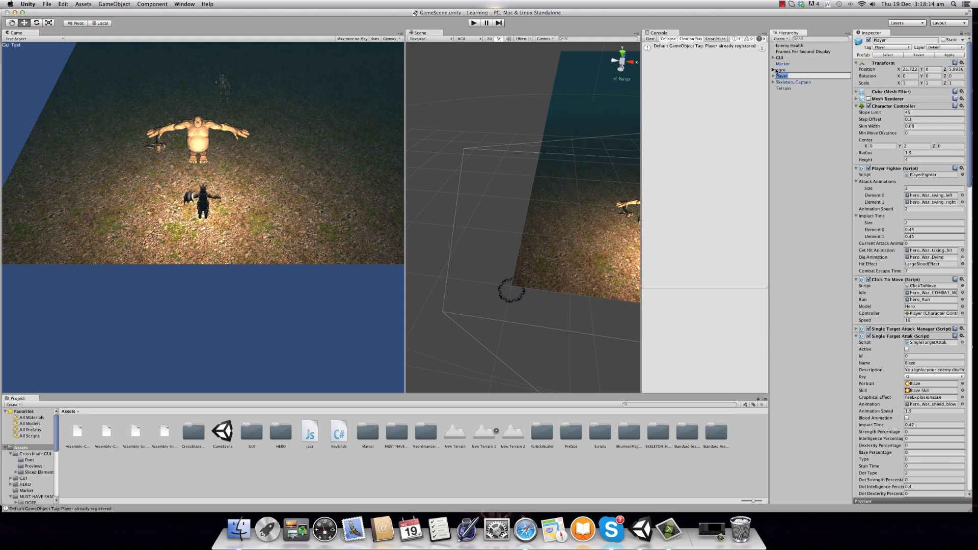
Collapse the ogre and bring up the Skeleton_Captain's Fighter settings
left_click(788, 75)
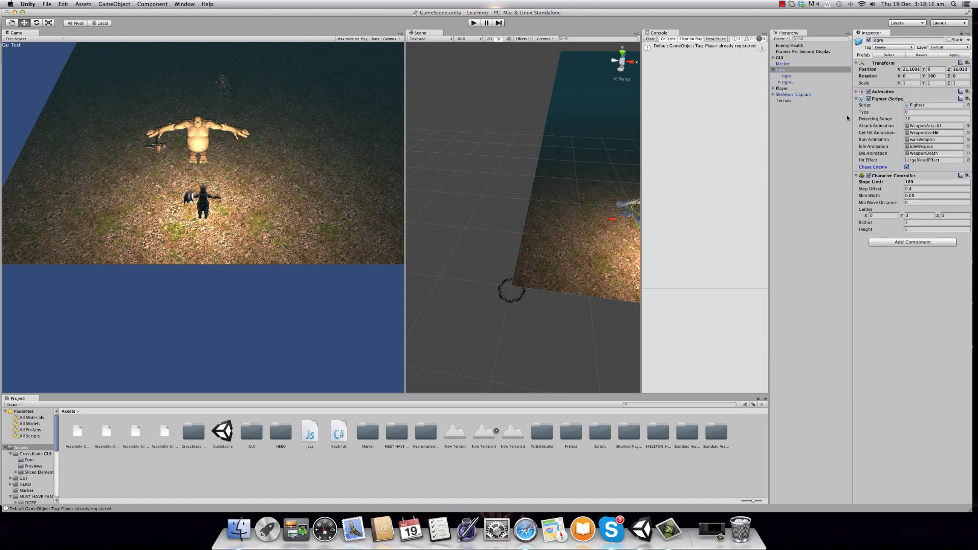
left_click(788, 70)
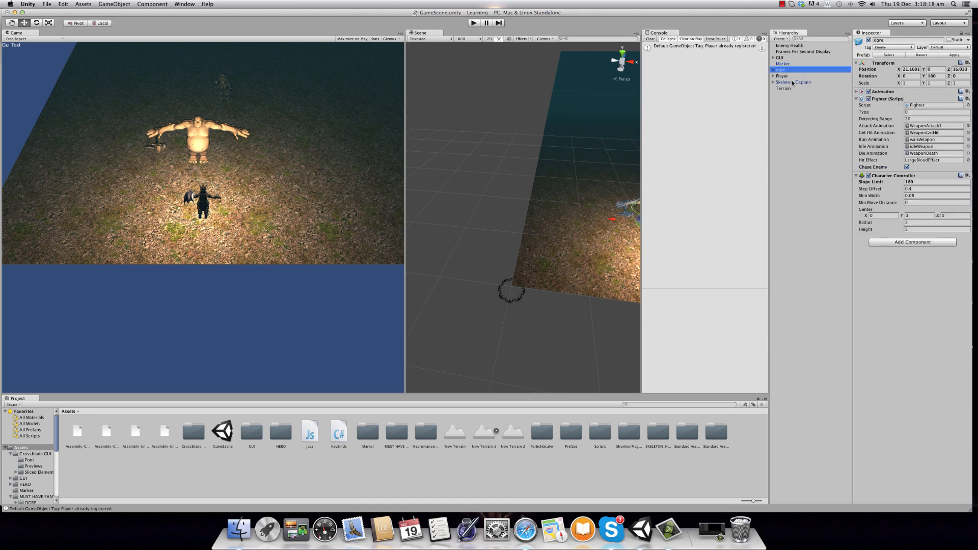
left_click(792, 81)
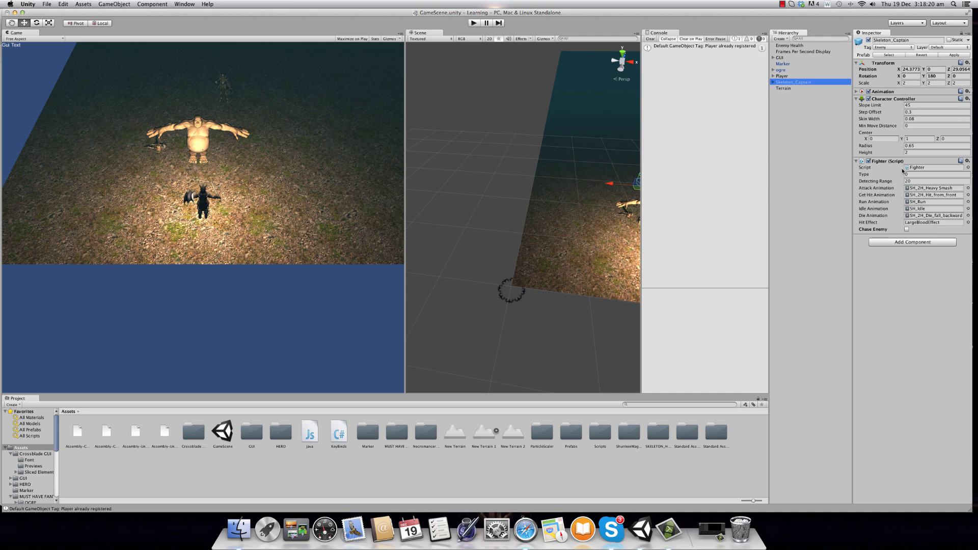
left_click(907, 229)
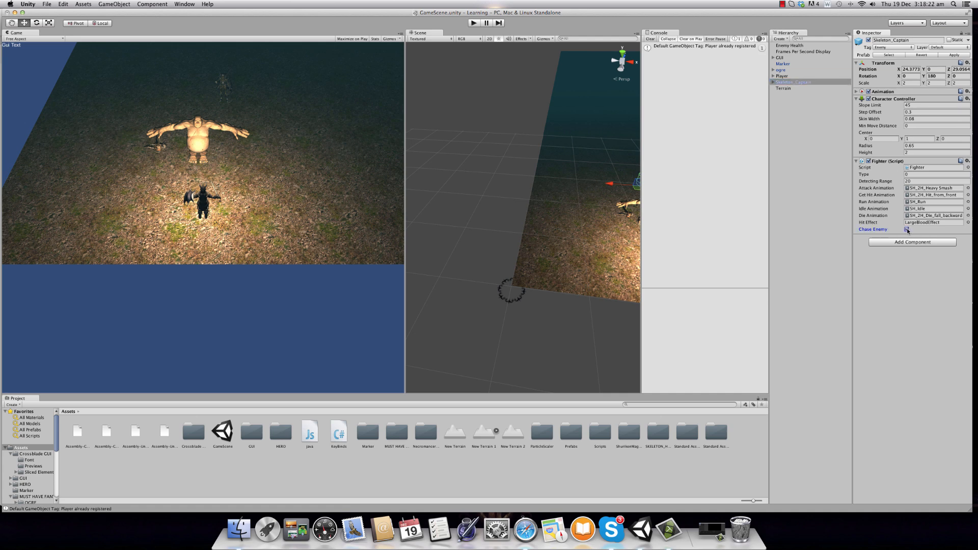
Enable Chase Enemy on the Skeleton_Captain's Fighter component
left_click(907, 229)
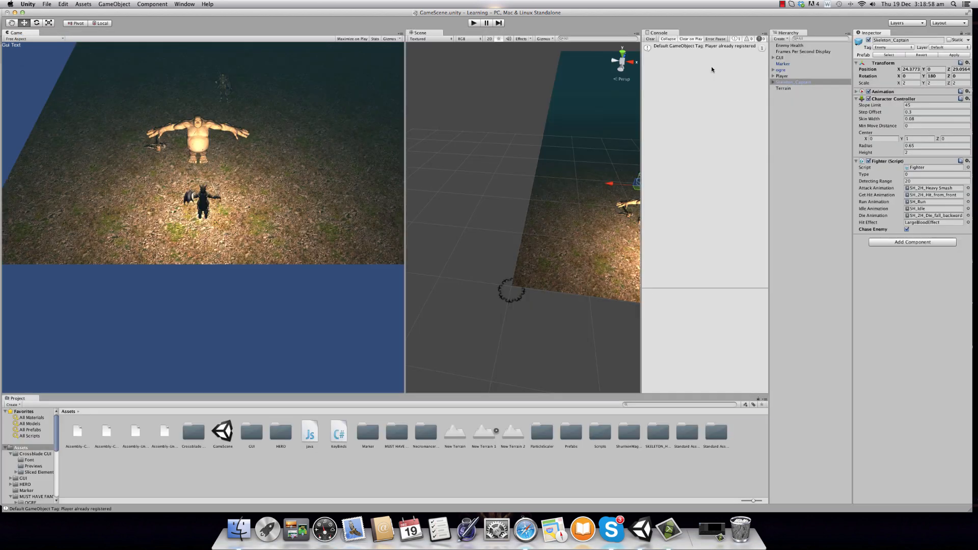
mouse_move(830, 113)
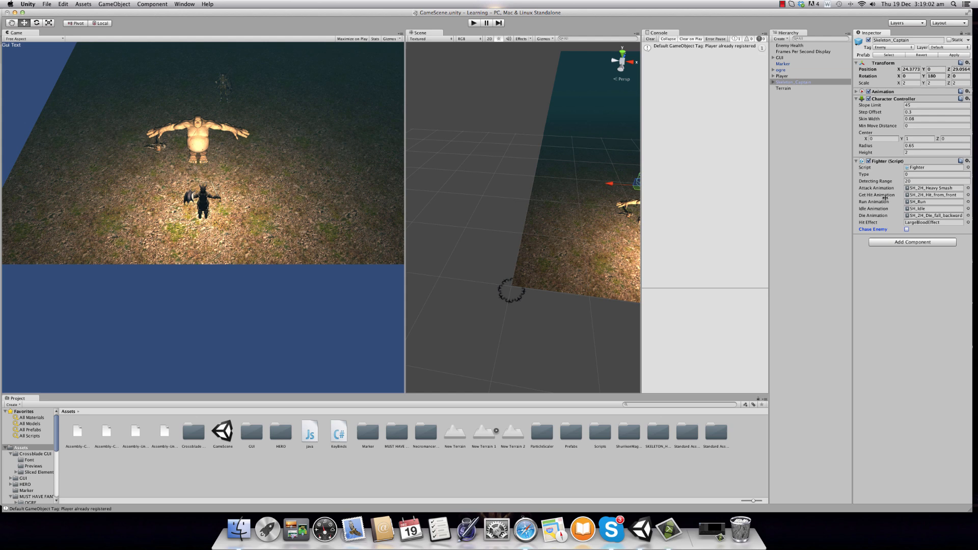
Turn off the ogre's Chase Enemy, maximize the Game view and start a new test run
left_click(781, 71)
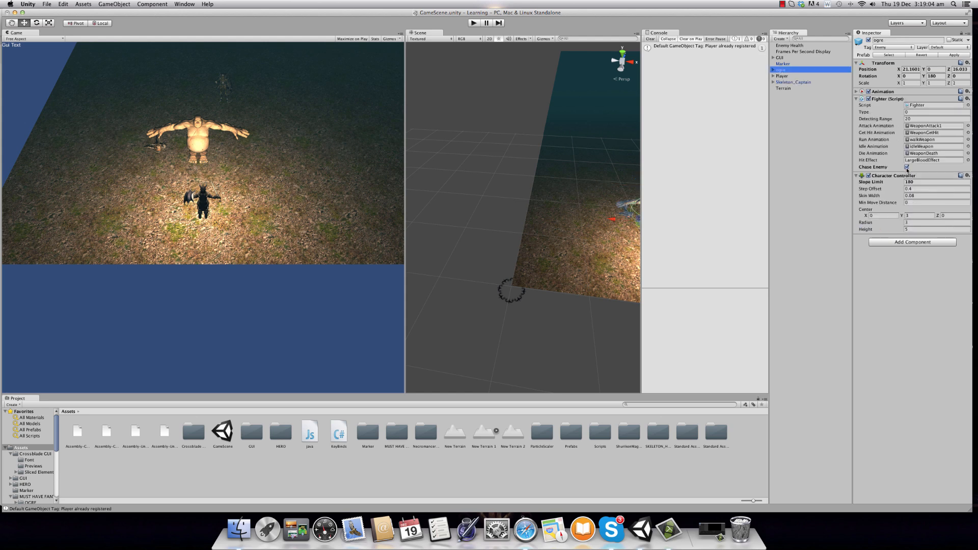
right_click(15, 32)
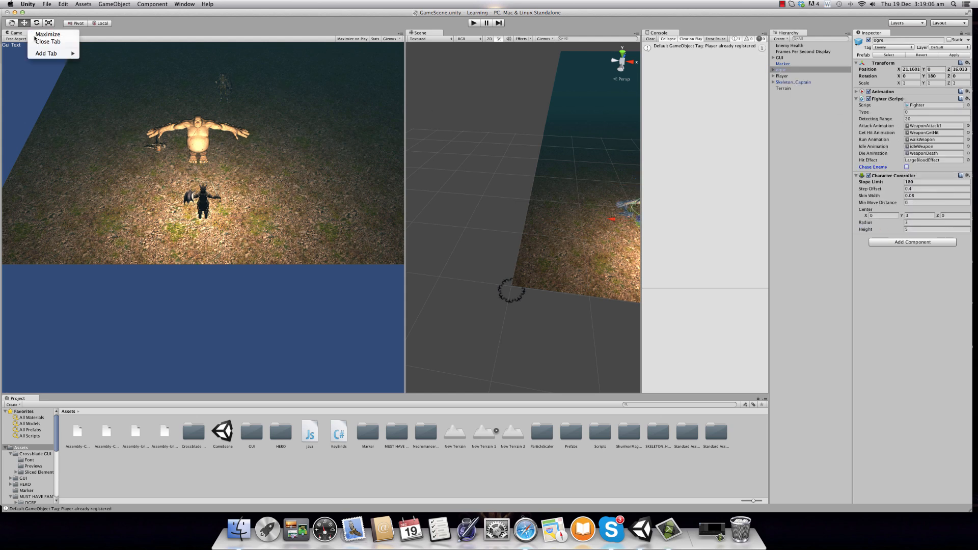
left_click(48, 35)
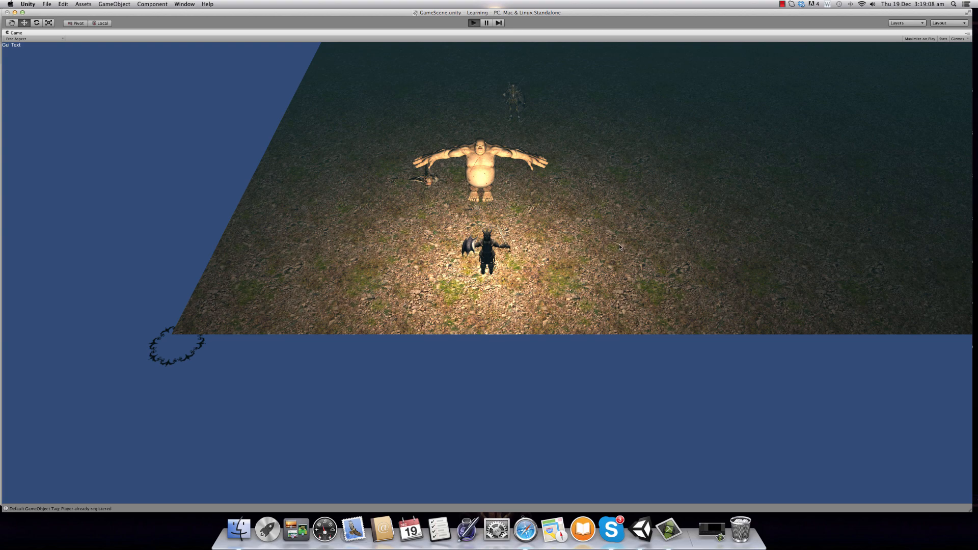
left_click(472, 23)
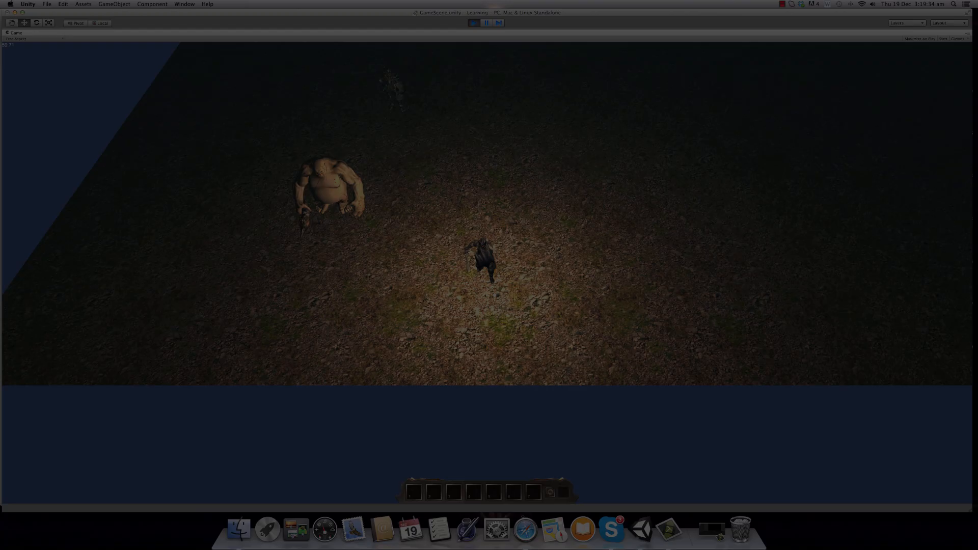
Stop the play test and review the Player's Single Target Attak skills from Blaze to Nightmare
left_click(473, 23)
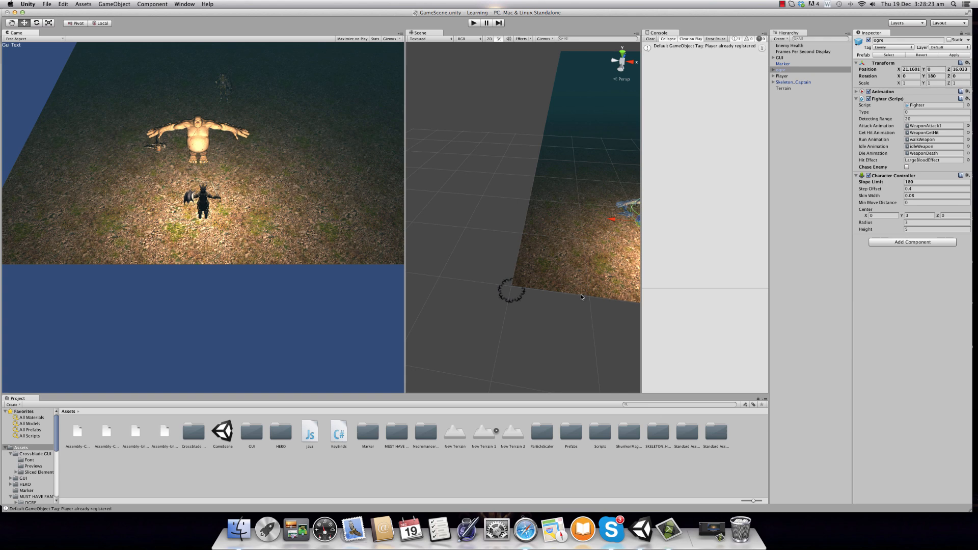
mouse_move(724, 94)
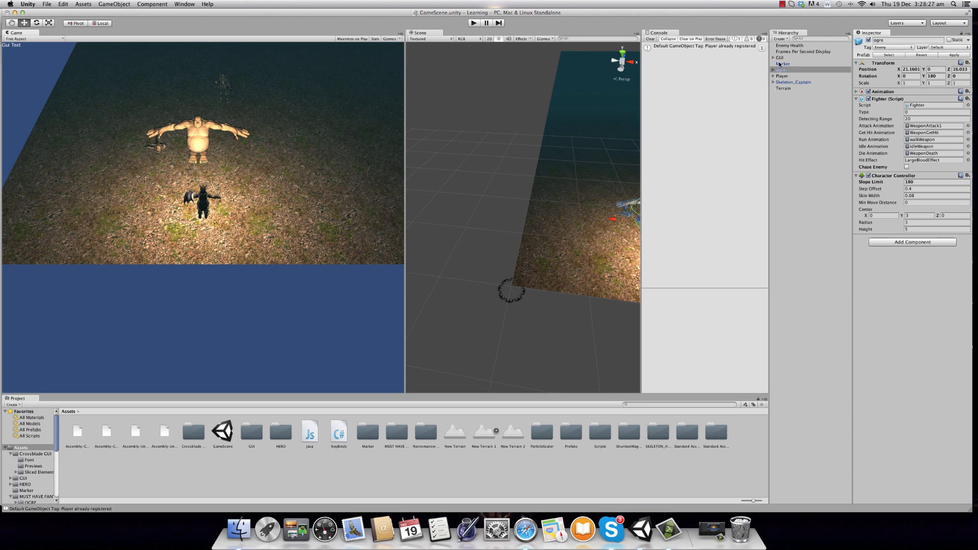
left_click(781, 75)
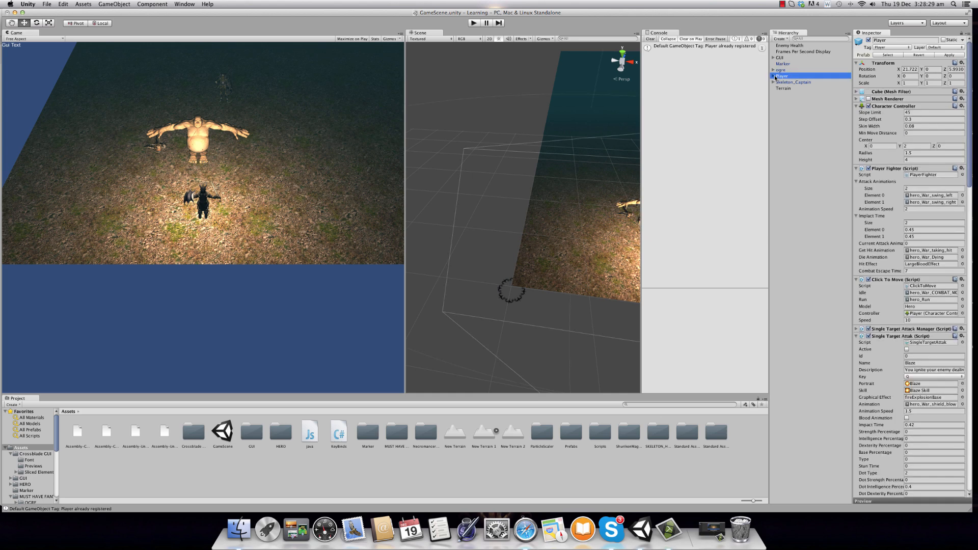
left_click(774, 77)
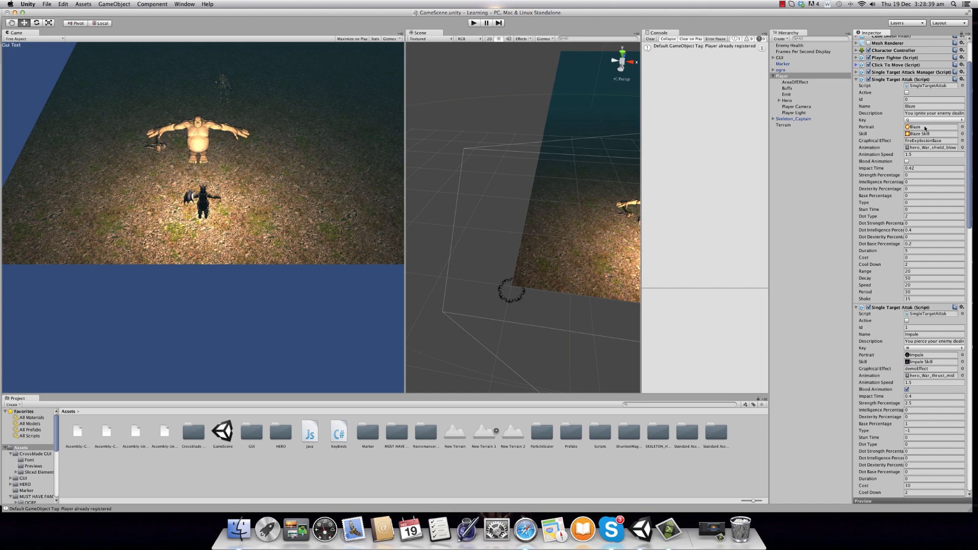
mouse_move(951, 128)
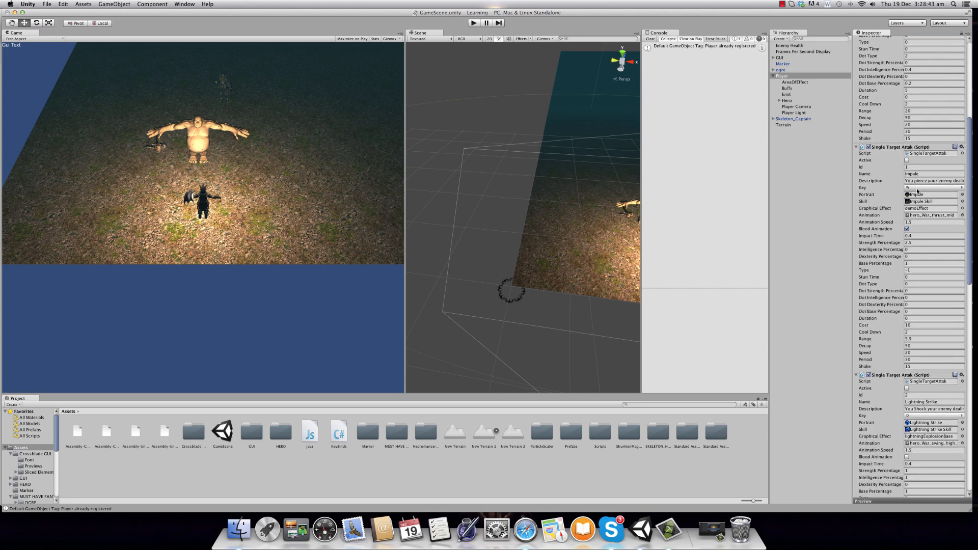
scroll("down", 3)
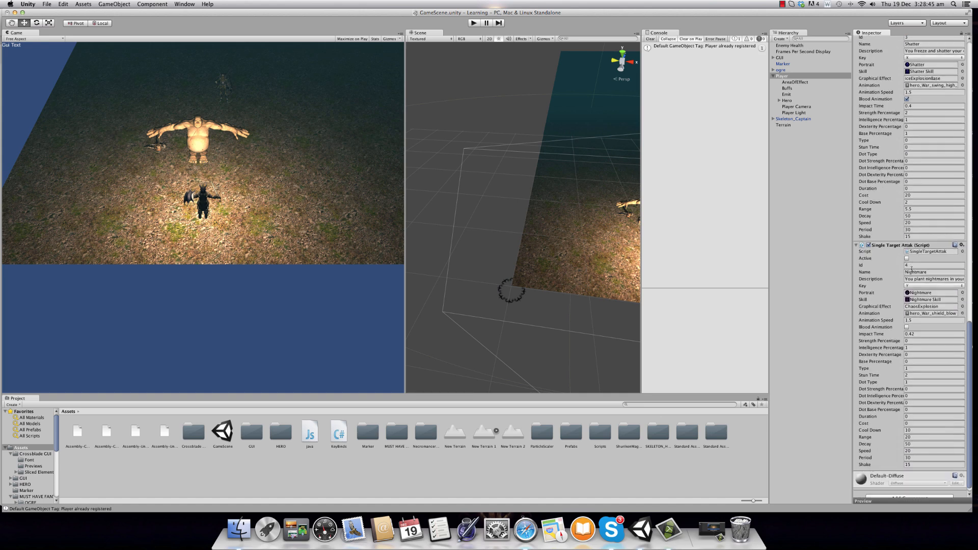
left_click(473, 24)
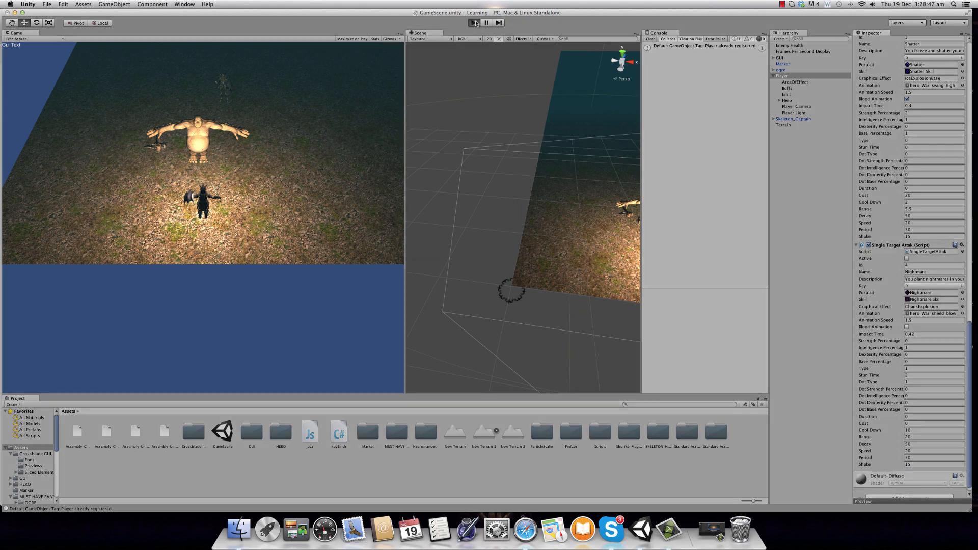
Run a play test browsing the Area Of Effects skill book to Lightning Strike, then end it
left_click(478, 23)
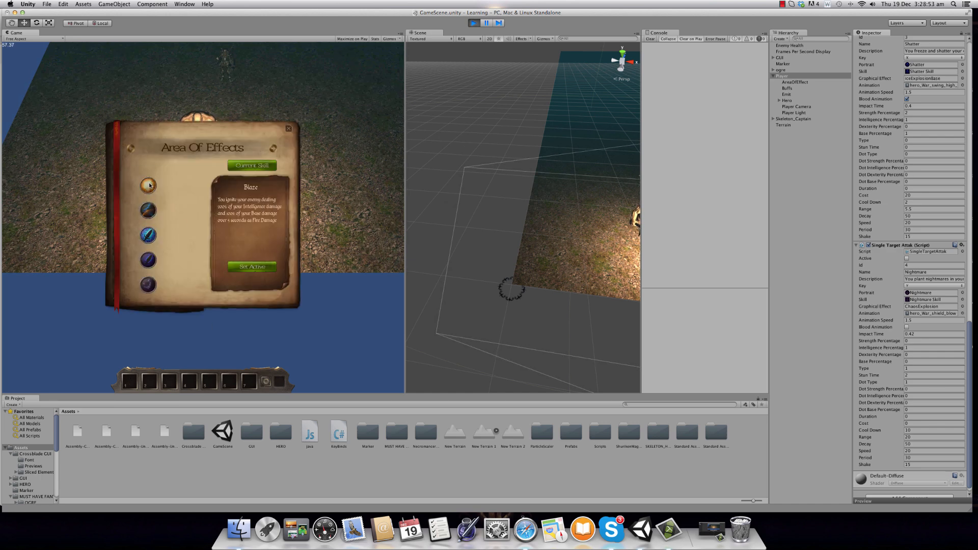
left_click(149, 184)
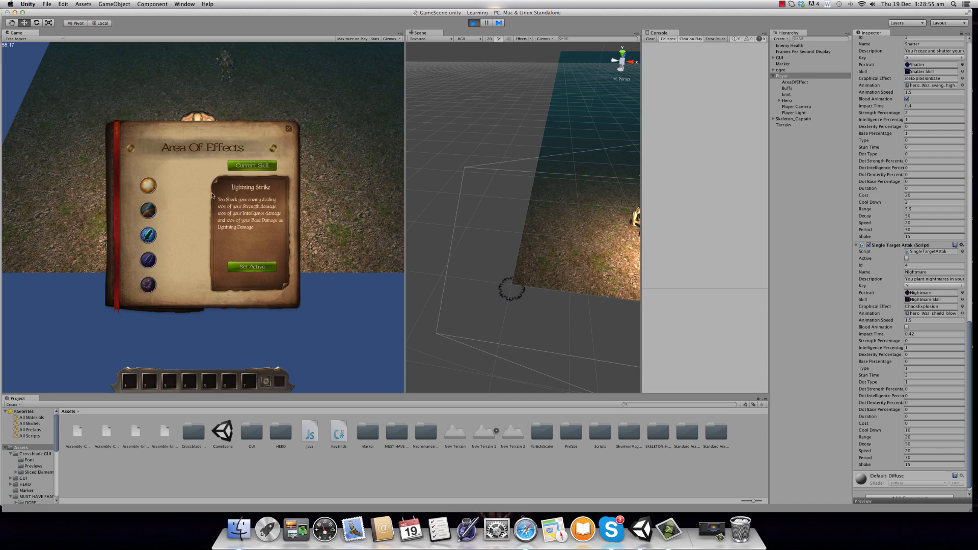
left_click(149, 286)
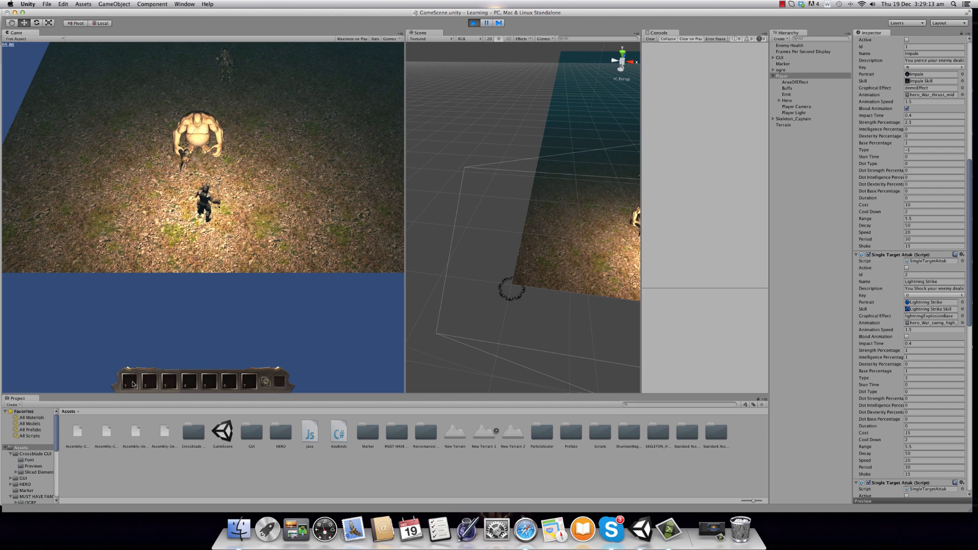
left_click(131, 381)
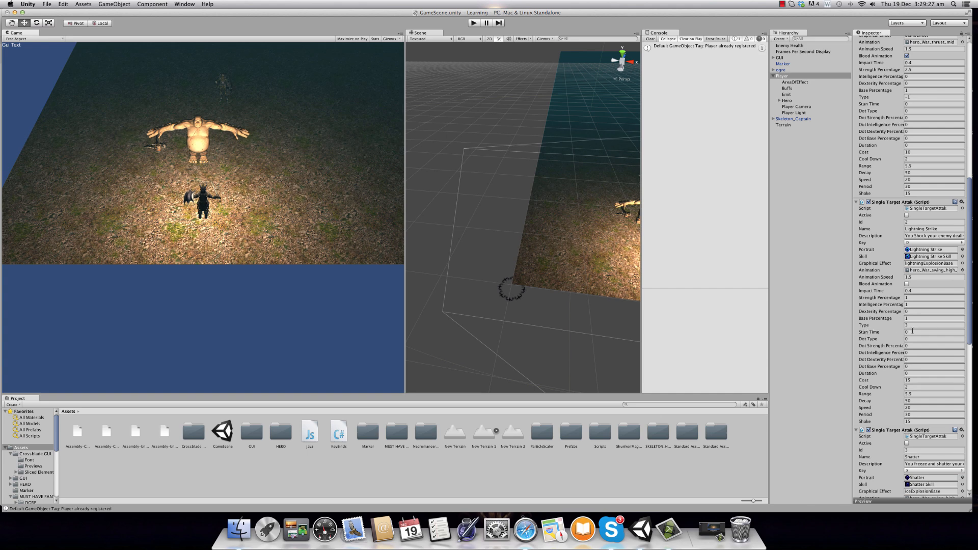
Give Lightning Strike's Single Target Attak a Stun Time value and return to the Player's skill settings
left_click(934, 331)
type("2")
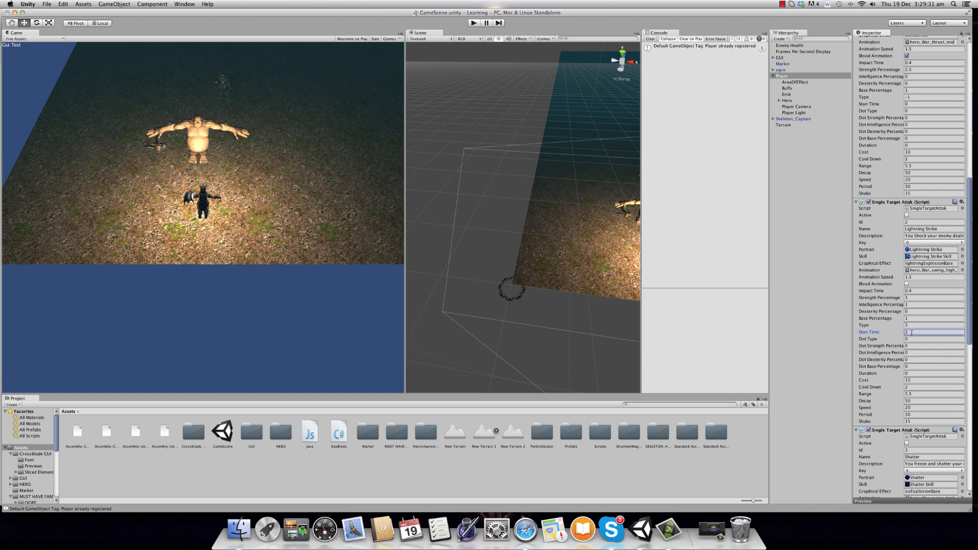
left_click(783, 75)
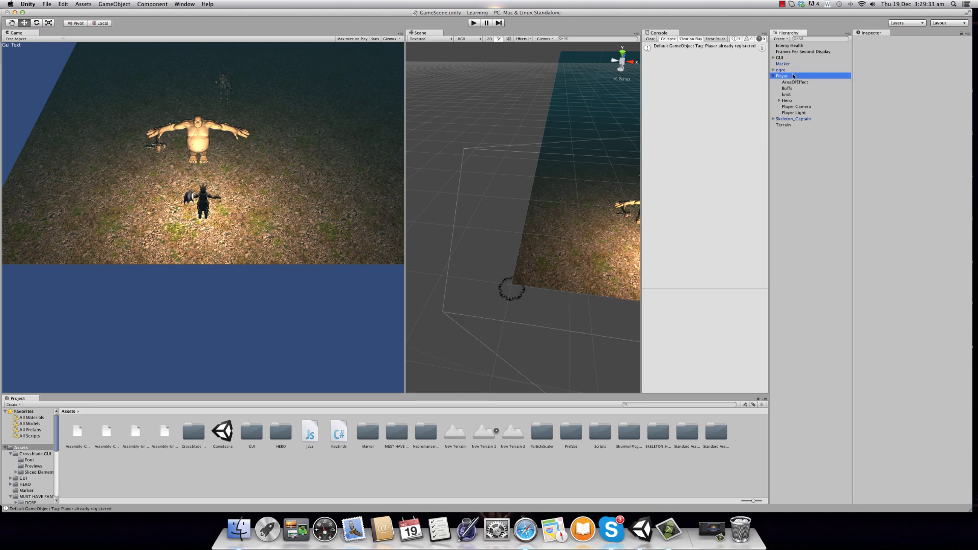
left_click(781, 76)
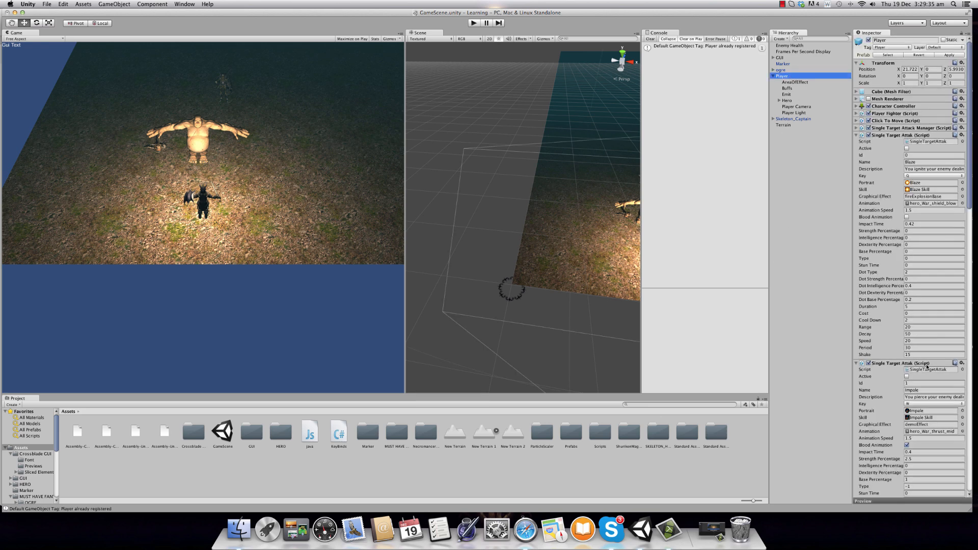
scroll("down", 3)
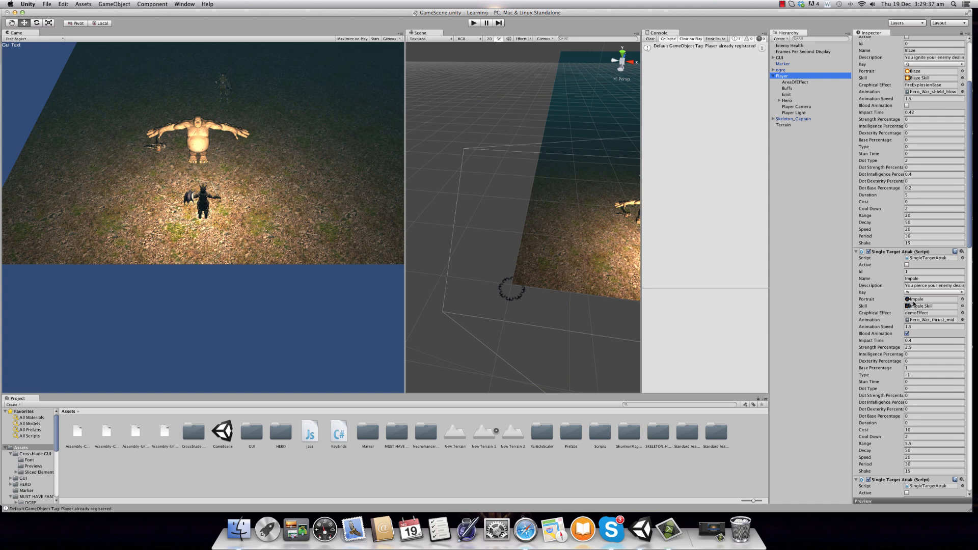
scroll("down", 3)
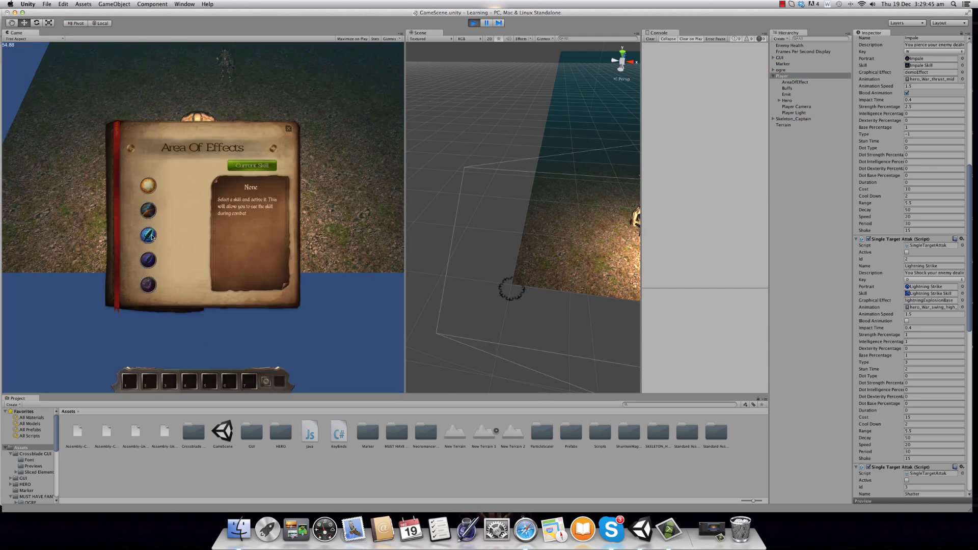
Choose Lightning Strike in the skill book and set it active on the hotbar
left_click(149, 235)
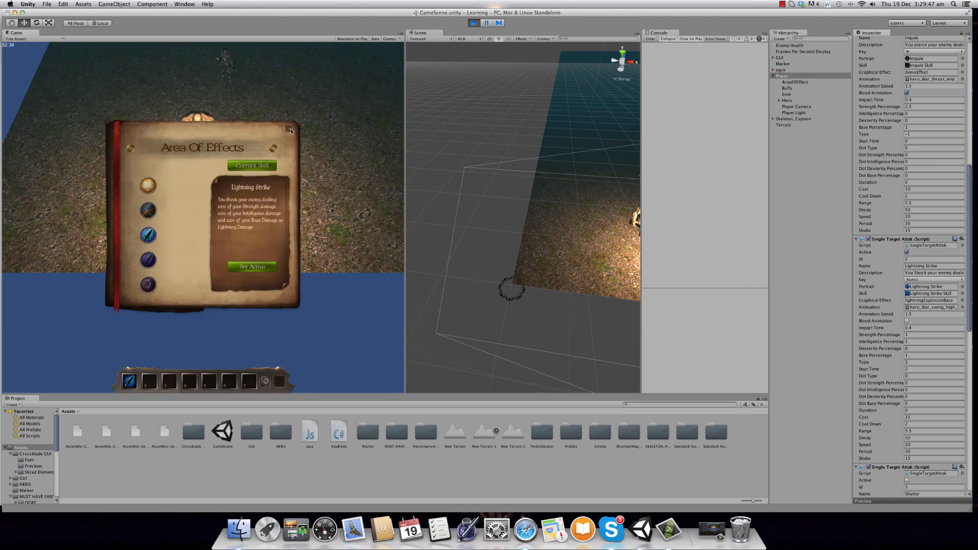
left_click(291, 129)
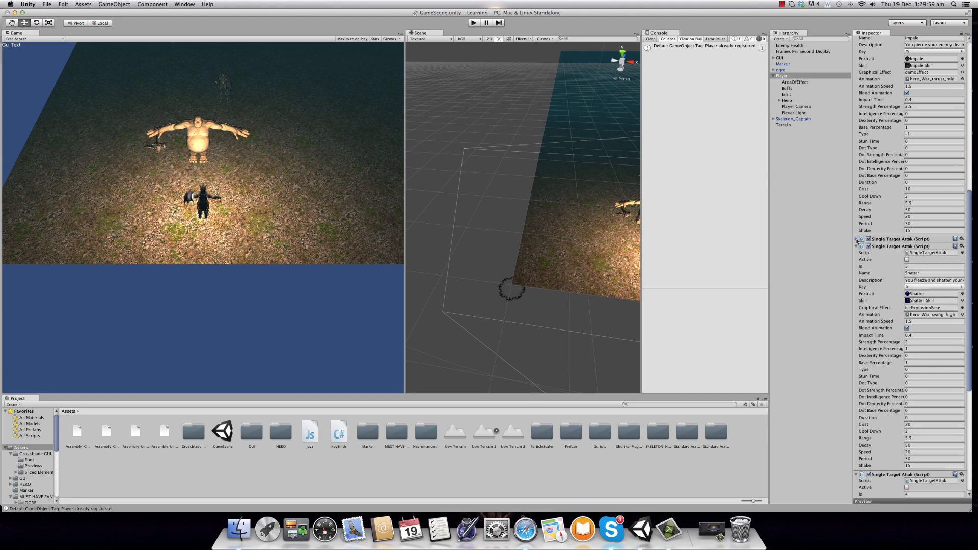
scroll("down", 3)
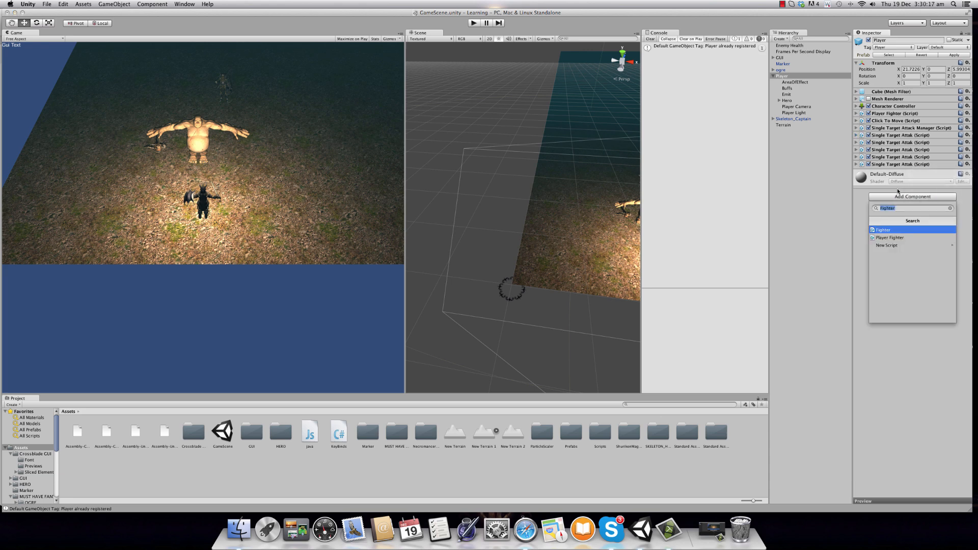
type("Sing")
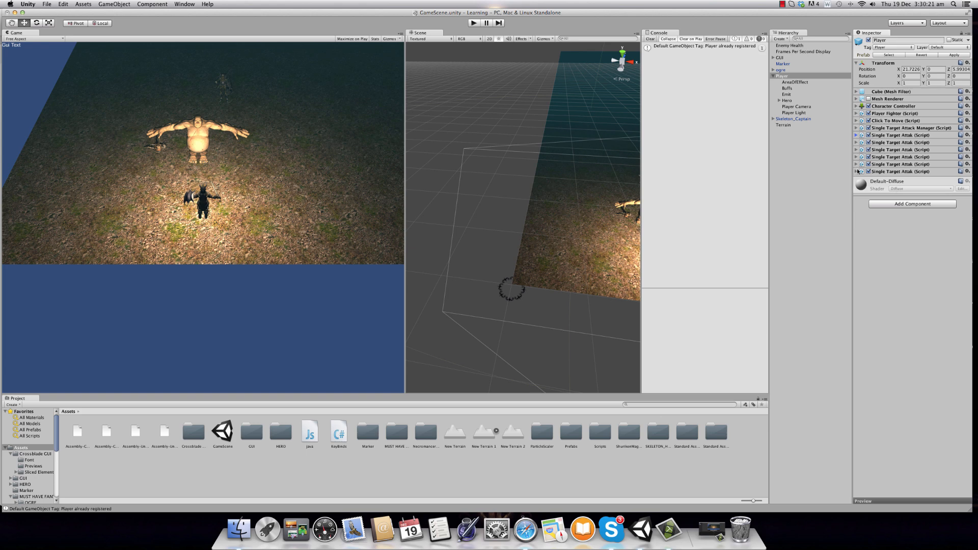
left_click(856, 171)
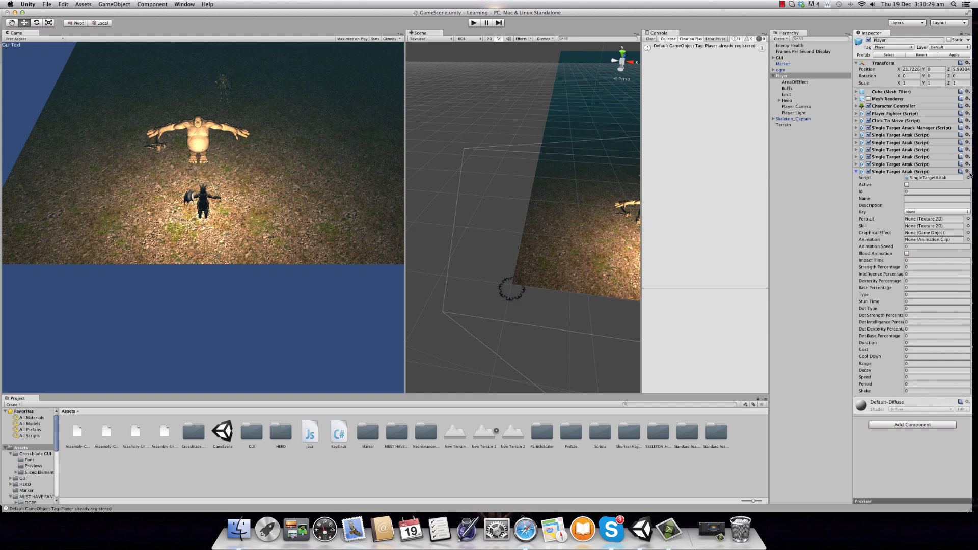
left_click(967, 171)
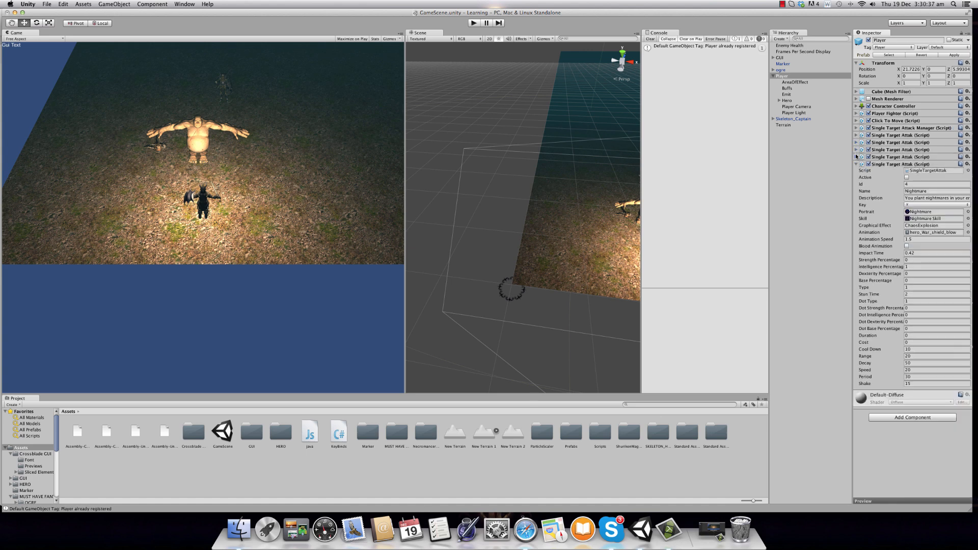
left_click(856, 164)
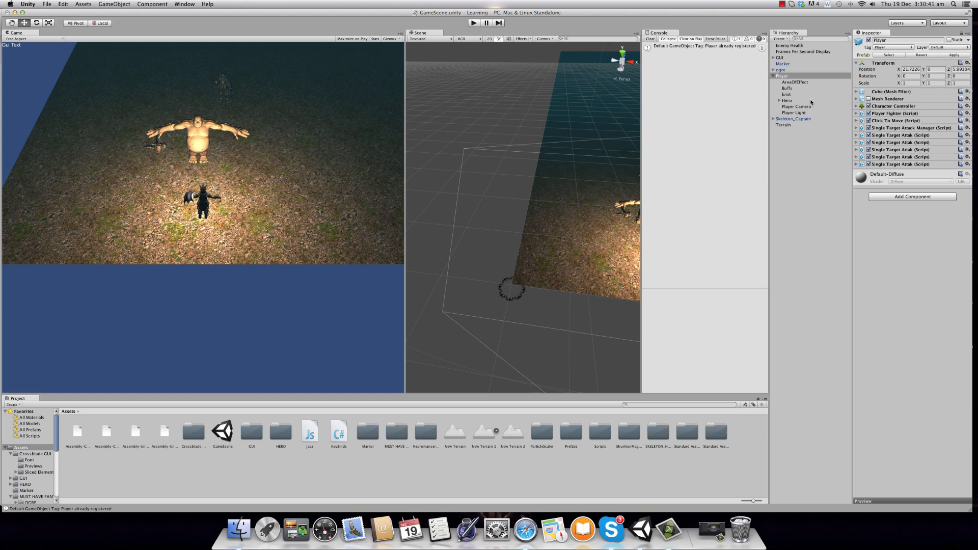
Select the Emit object with its FireBallBase emitter scripts and start a play test
left_click(787, 94)
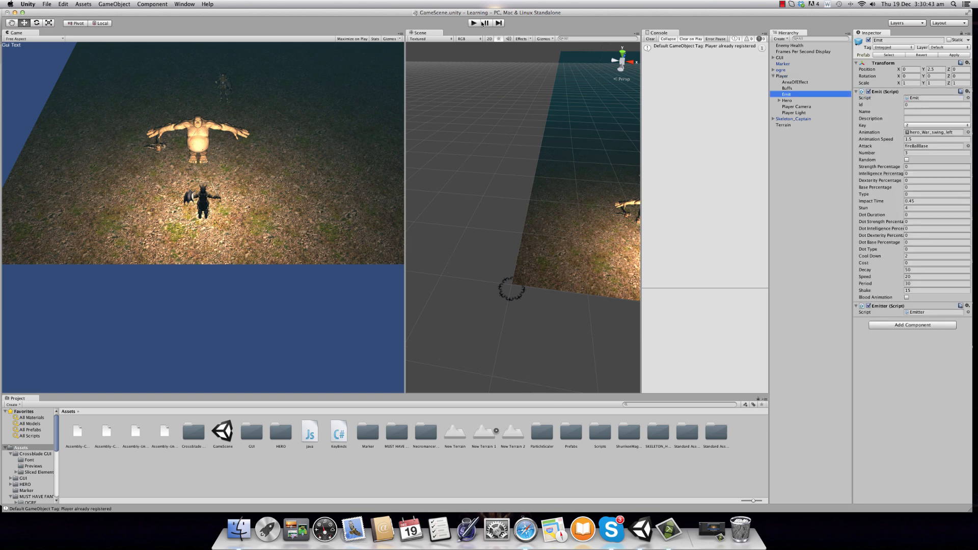
left_click(472, 23)
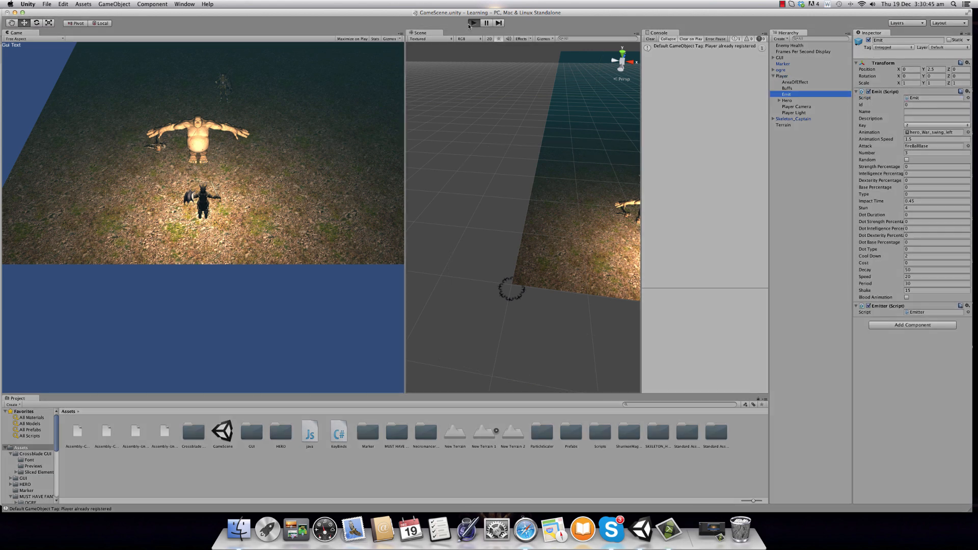
left_click(473, 23)
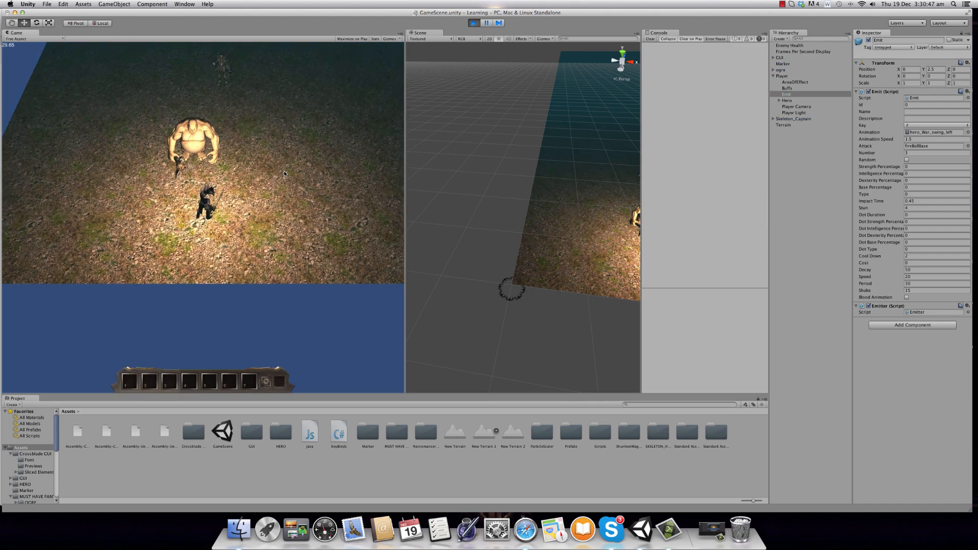